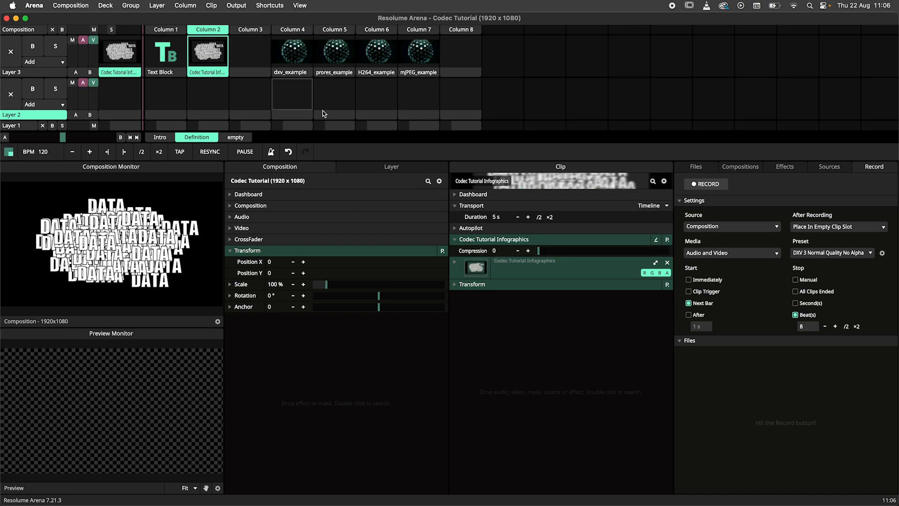
Raise the Codec Tutorial Infographics clip's Compression from 0 up to about 0.74
drag(539, 251, 548, 251)
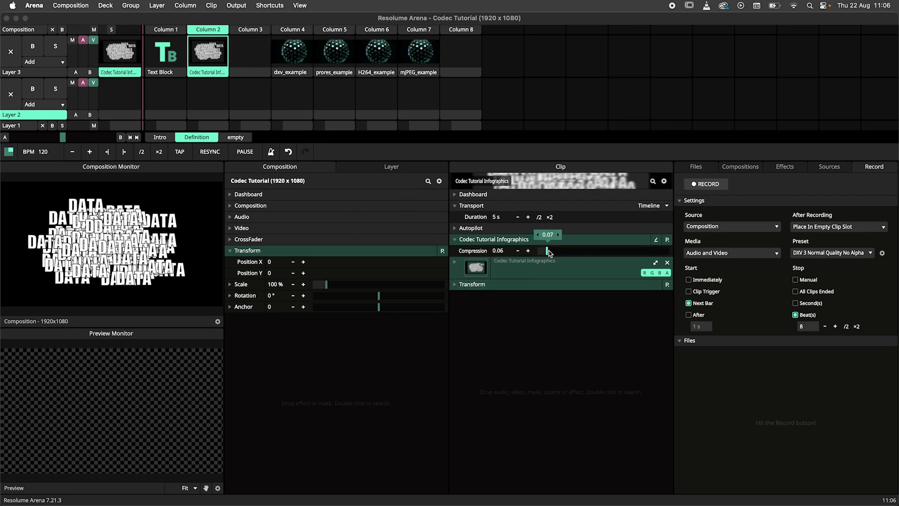
drag(548, 251, 597, 251)
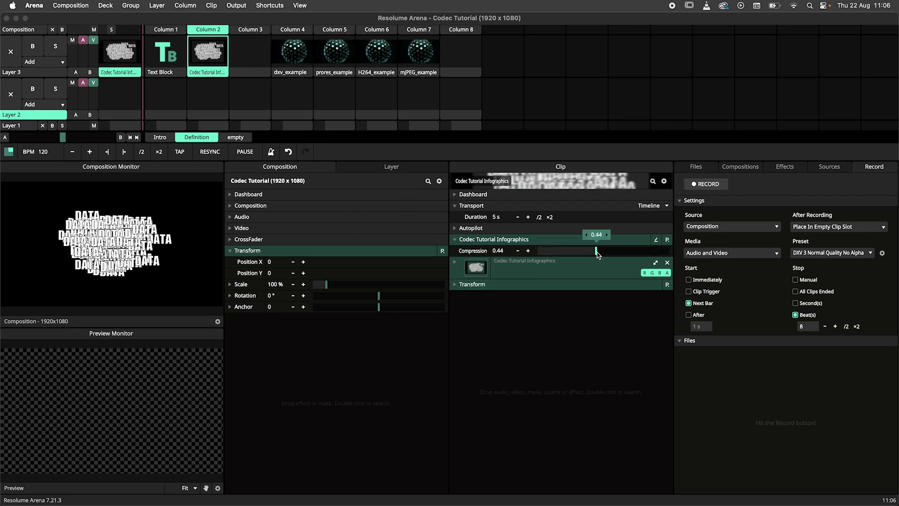
drag(597, 251, 637, 250)
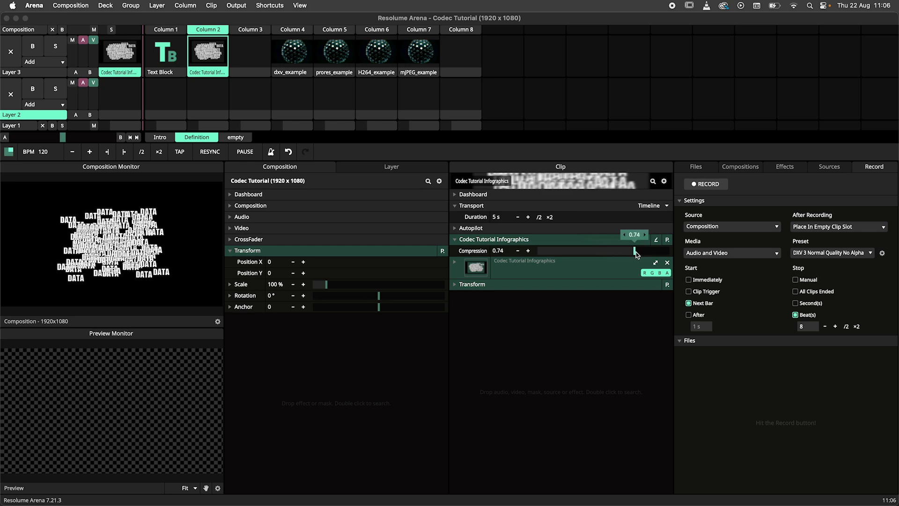
drag(635, 237, 670, 237)
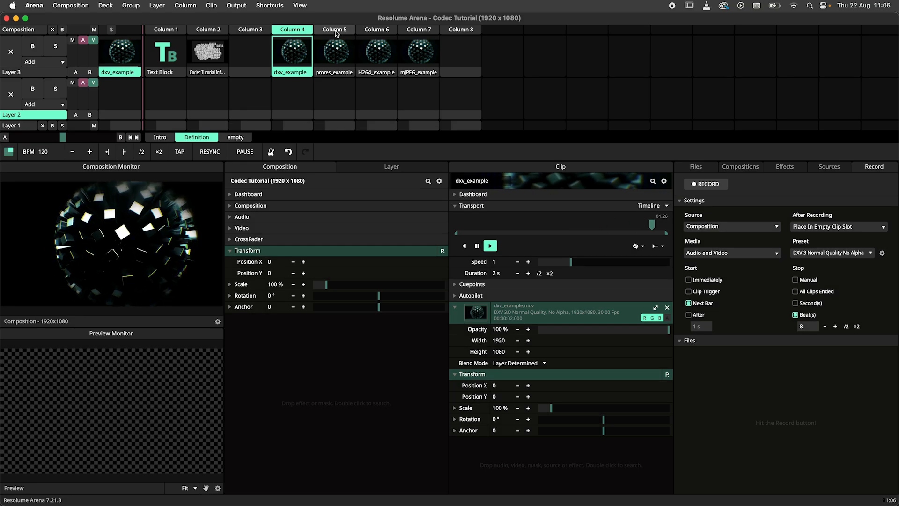
Launch prores_example, then relaunch dxv_example to compare the two codecs
click(335, 52)
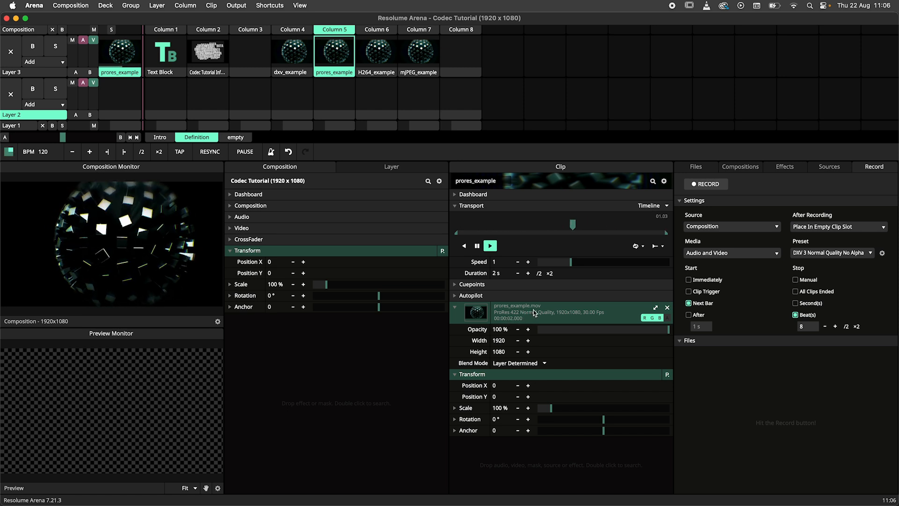
mouse_move(445, 346)
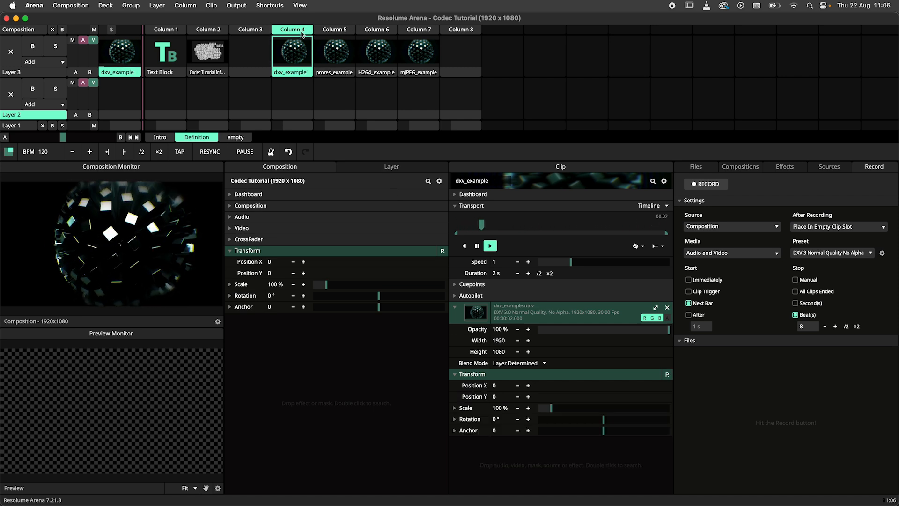
click(333, 51)
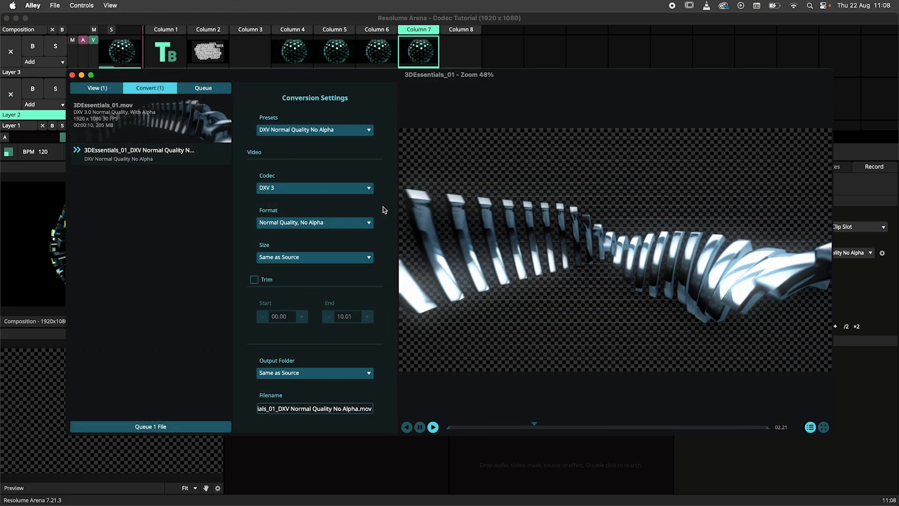
Switch the 3DEssentials_01 conversion codec to ProRes, then look at Motion JPEG in the list
click(314, 188)
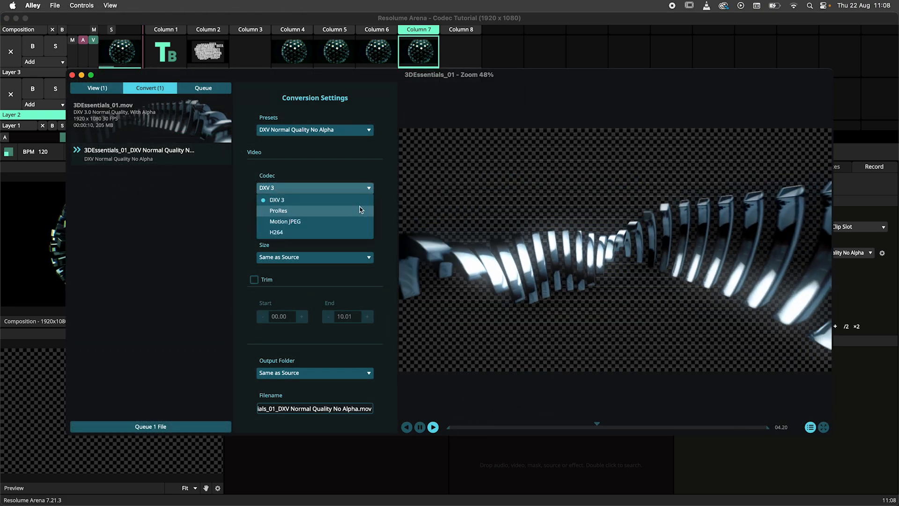
click(279, 211)
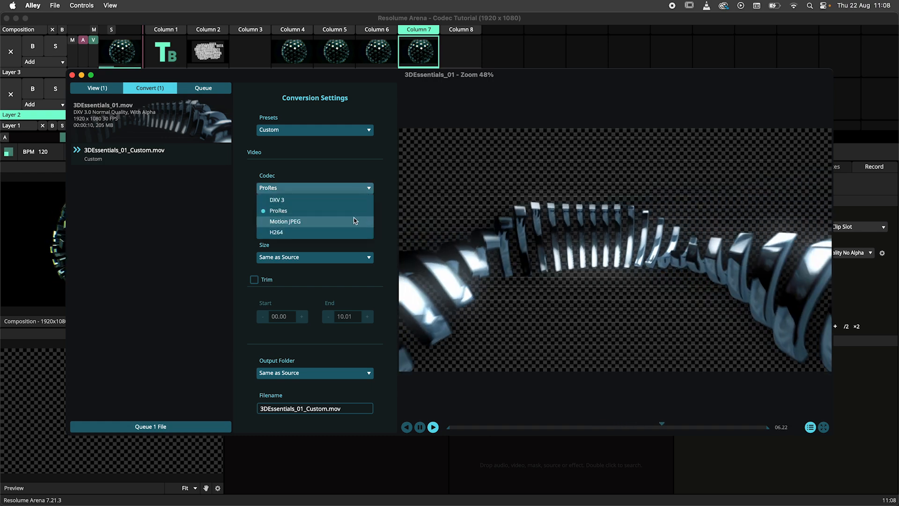
click(284, 221)
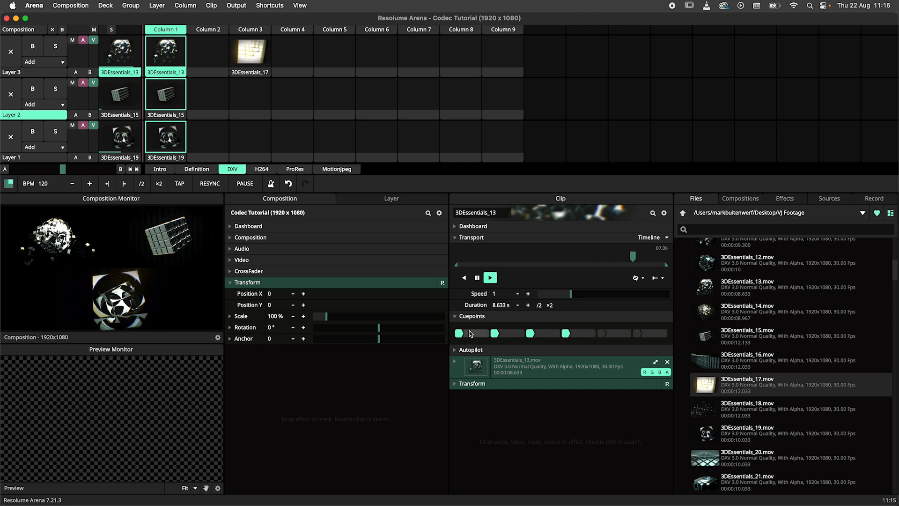
Inspect 3DEssentials_15, then launch 3DEssentials_17 on layer 3
click(166, 94)
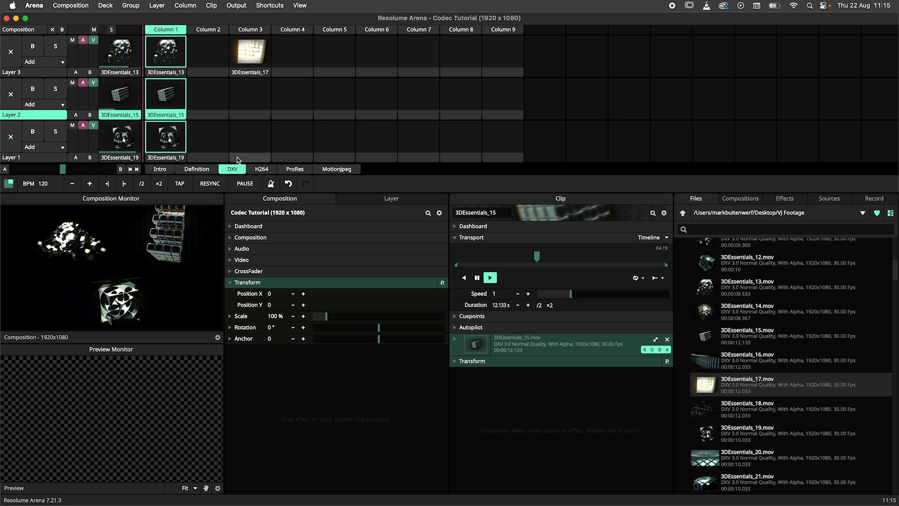
click(166, 137)
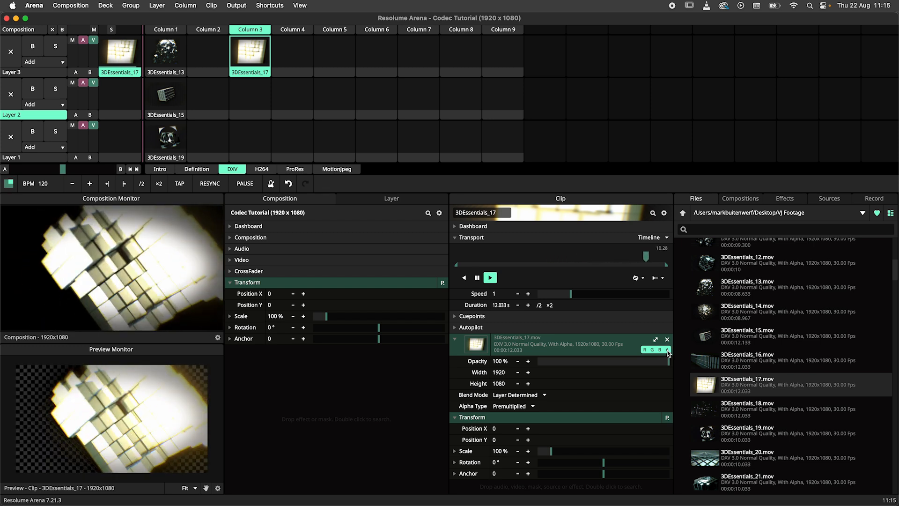
click(489, 277)
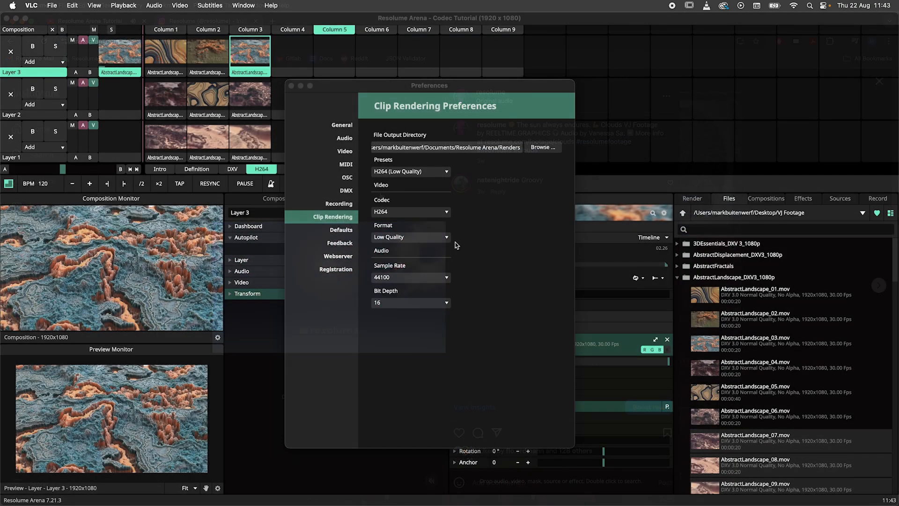
click(410, 237)
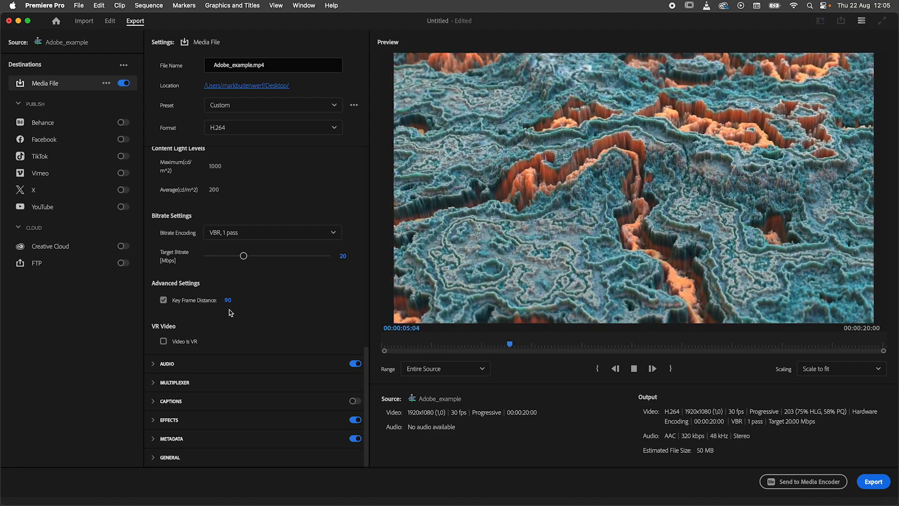
Adjust the H.264 export's Key Frame Distance toward 90
drag(509, 343, 559, 344)
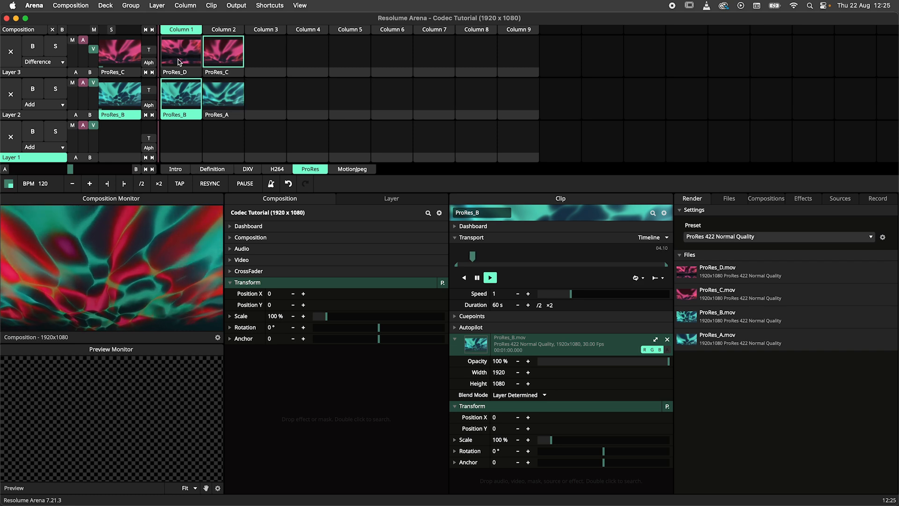
Launch the ProRes_D clip on layer 3
click(180, 51)
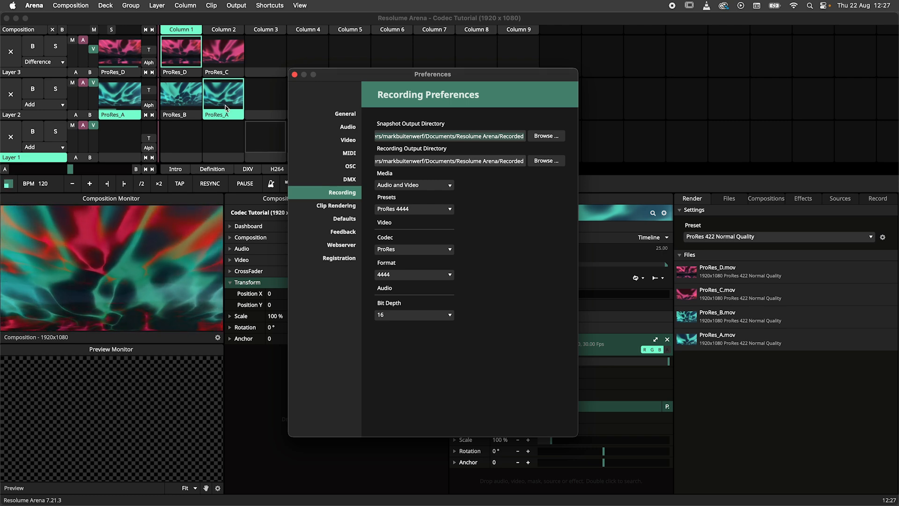
Review the Composition Settings dialog and cancel it without changes
click(71, 5)
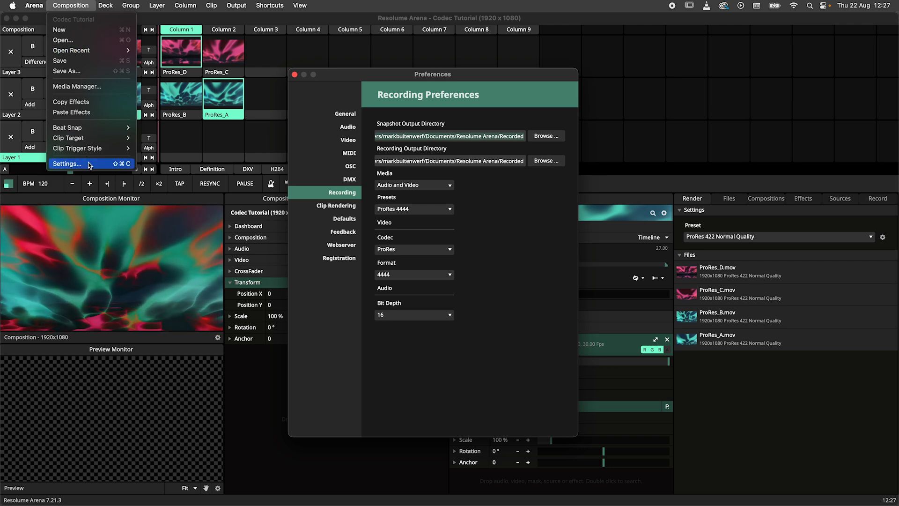
click(68, 163)
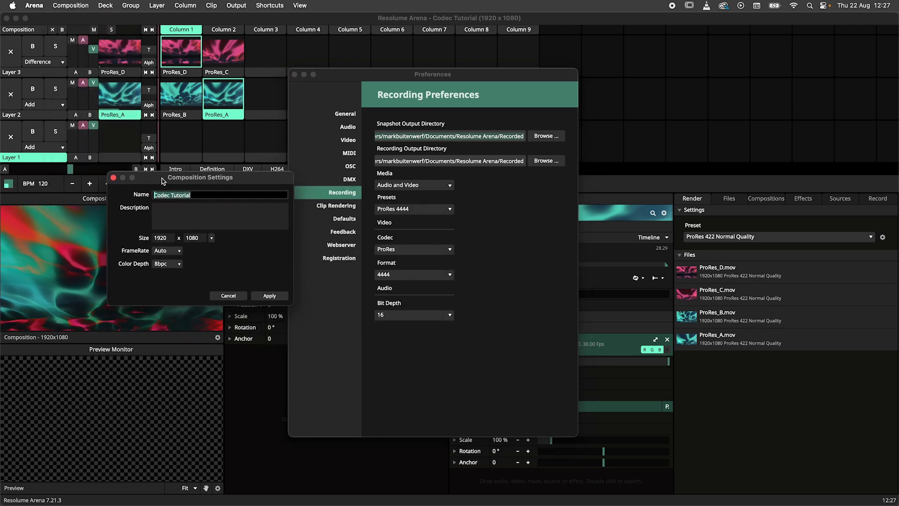
click(167, 264)
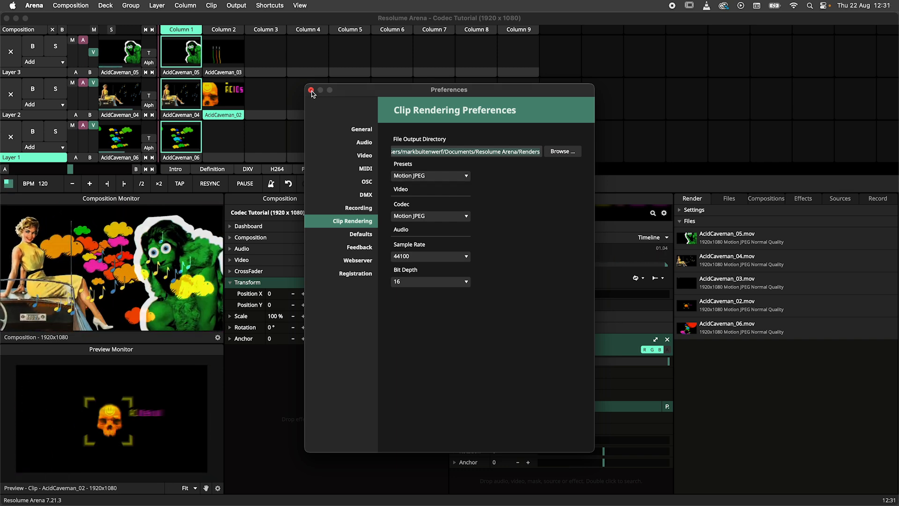
Close Preferences and set AcidCaveman_06 to play in reverse
click(310, 90)
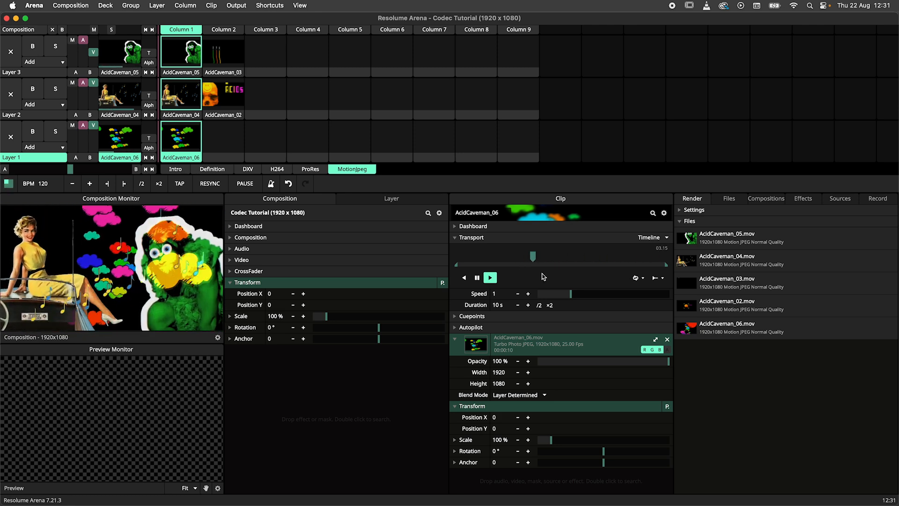
click(463, 277)
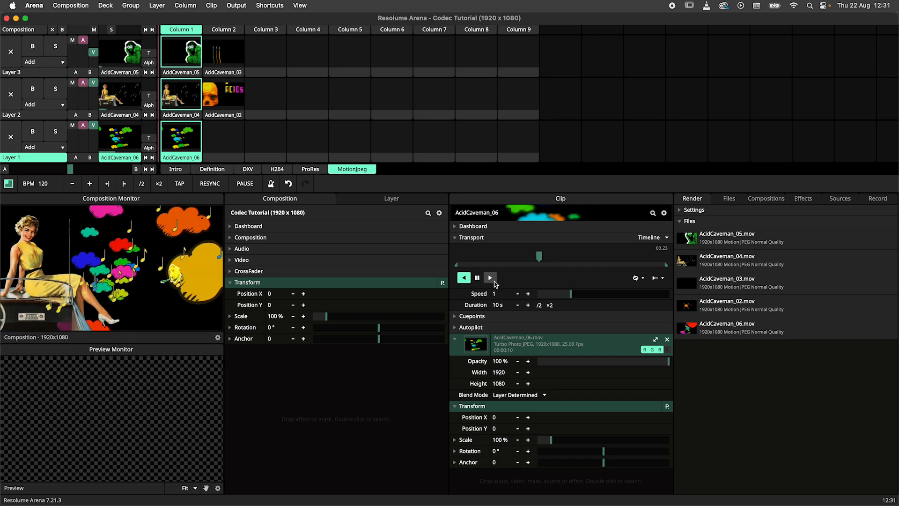